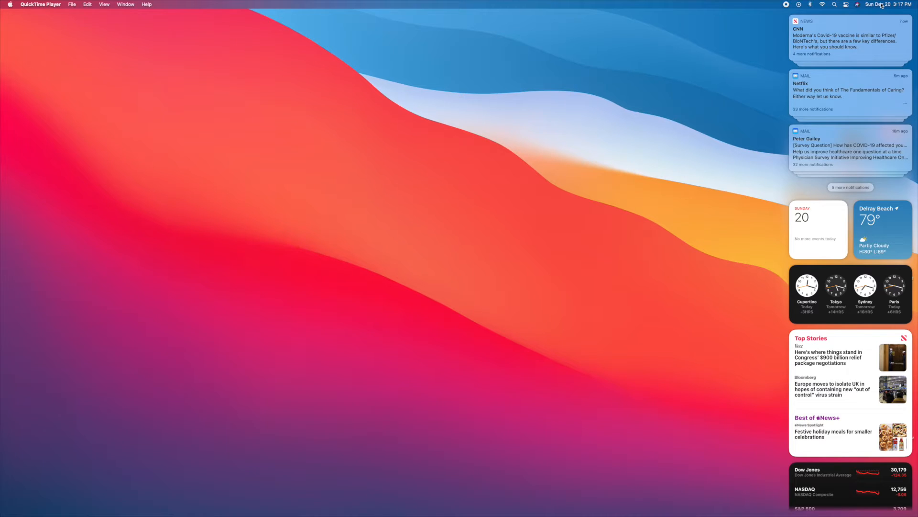
- Enter widget editing mode via Edit Widgets at the bottom of Notification Center
scroll("down", 3)
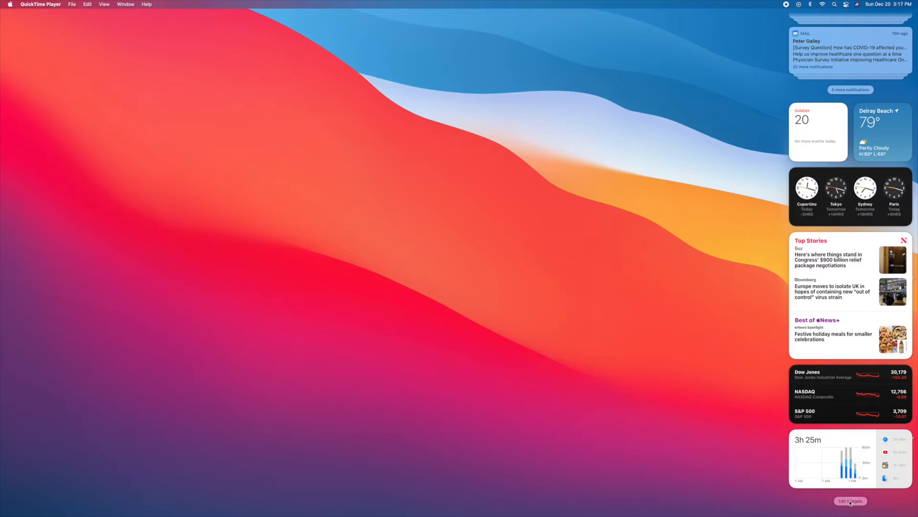
left_click(850, 500)
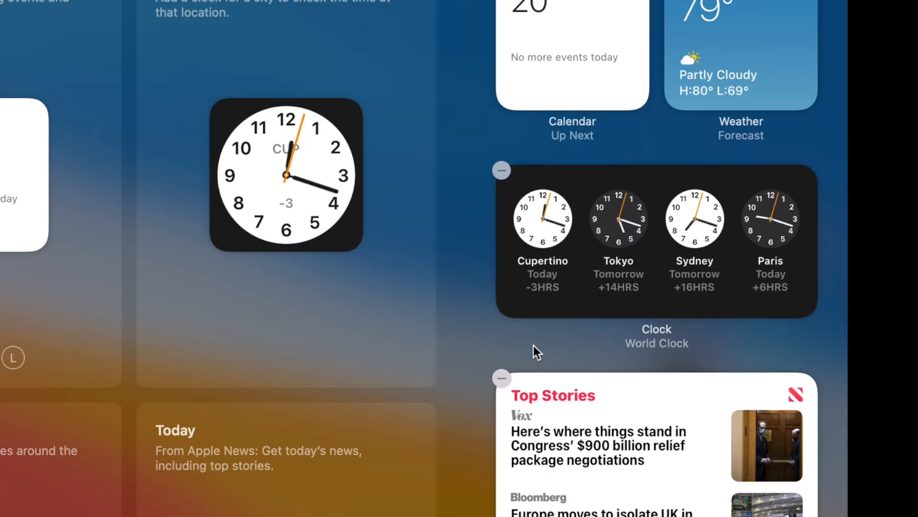
mouse_move(563, 344)
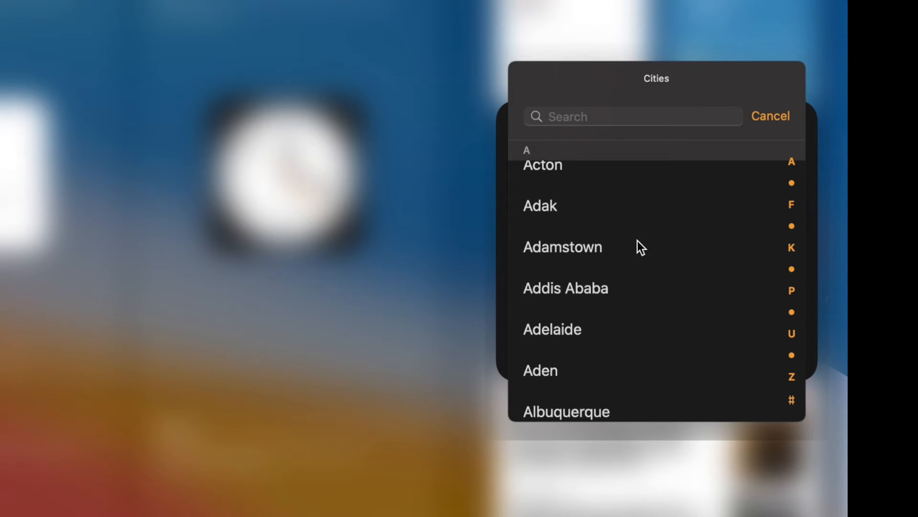
- Scroll through the Cities picker for the World Clock widget
scroll("down", 3)
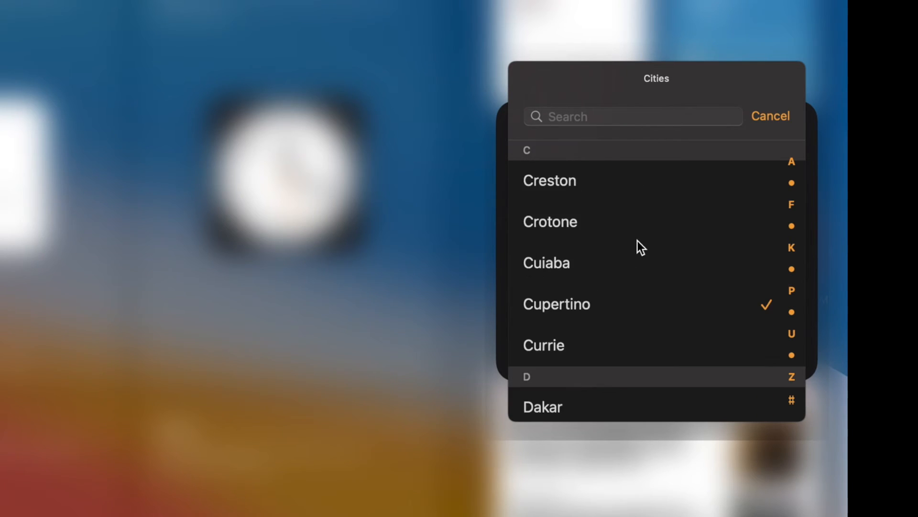
scroll("down", 3)
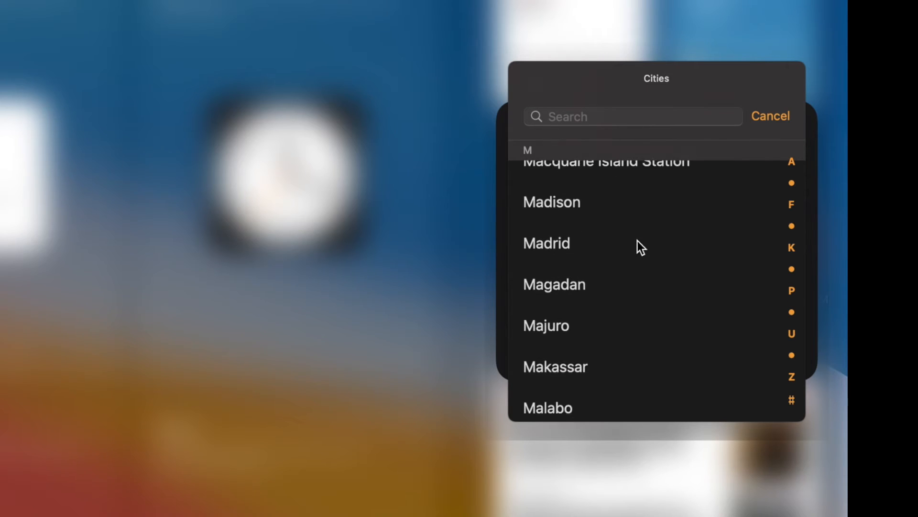
scroll("down", 3)
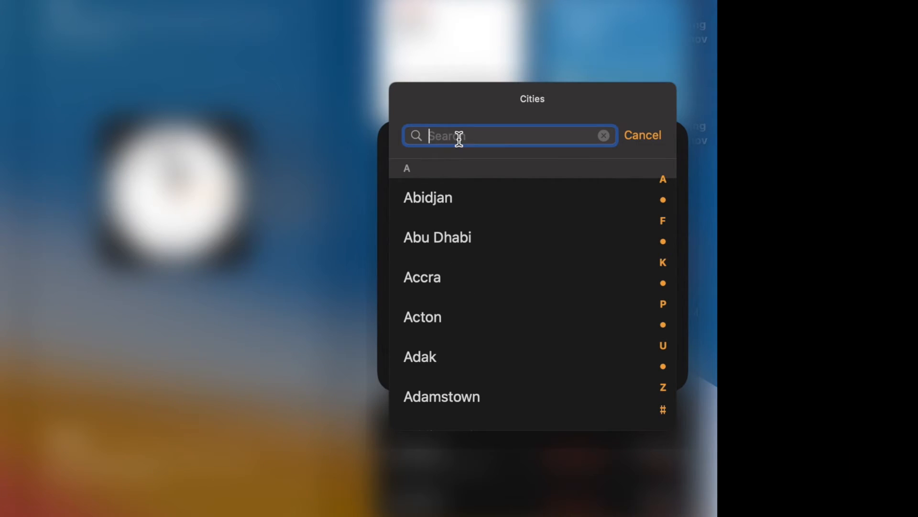
- Replace Cupertino with Miami and Sydney with Rome, then confirm the city list
type("mia")
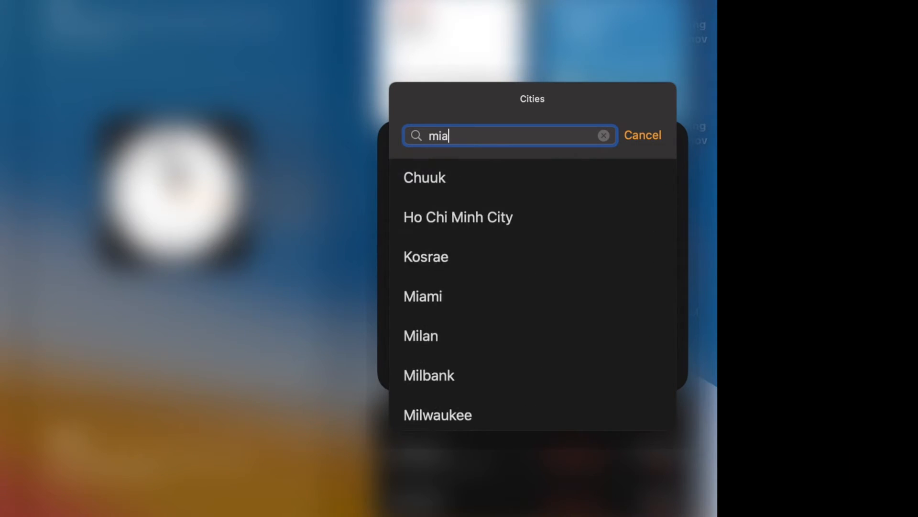
left_click(423, 296)
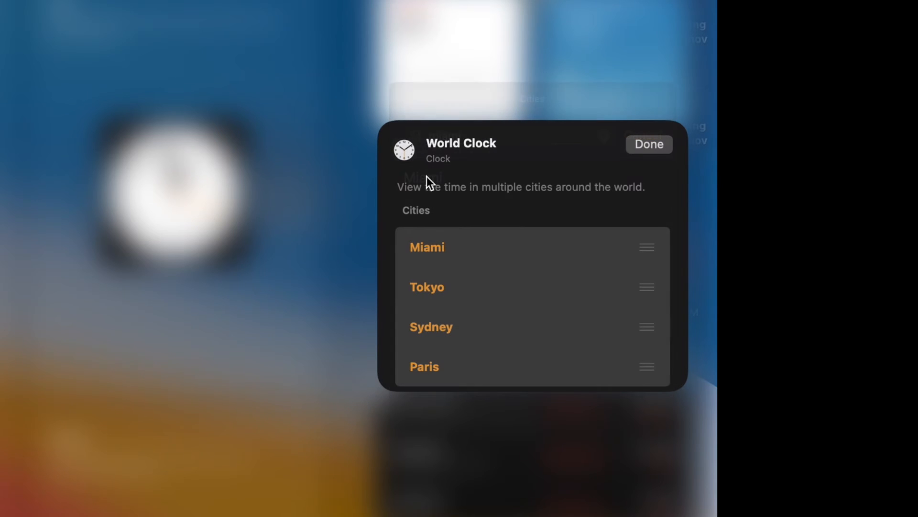
mouse_move(472, 339)
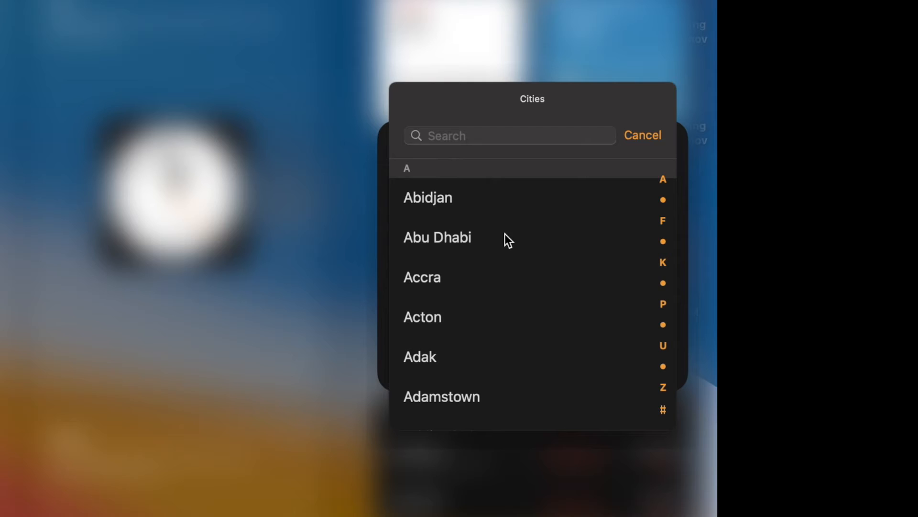
type("Rome")
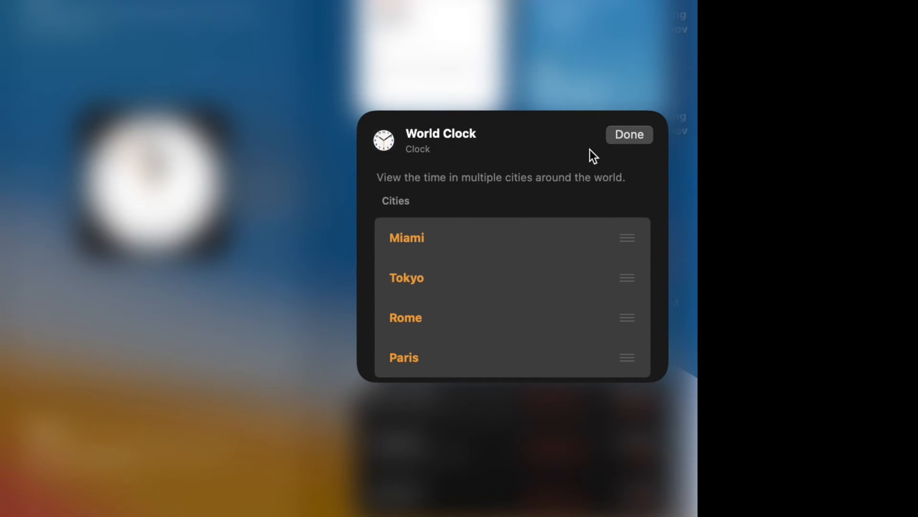
mouse_move(420, 406)
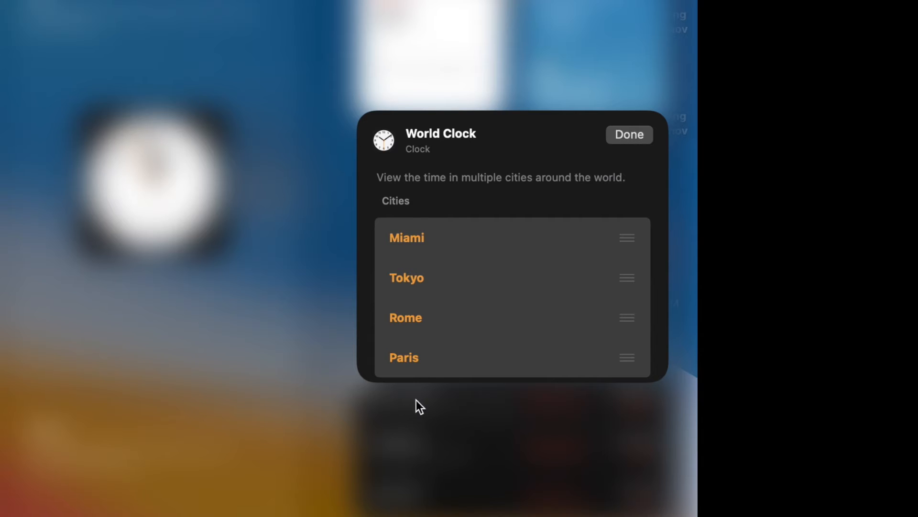
mouse_move(444, 316)
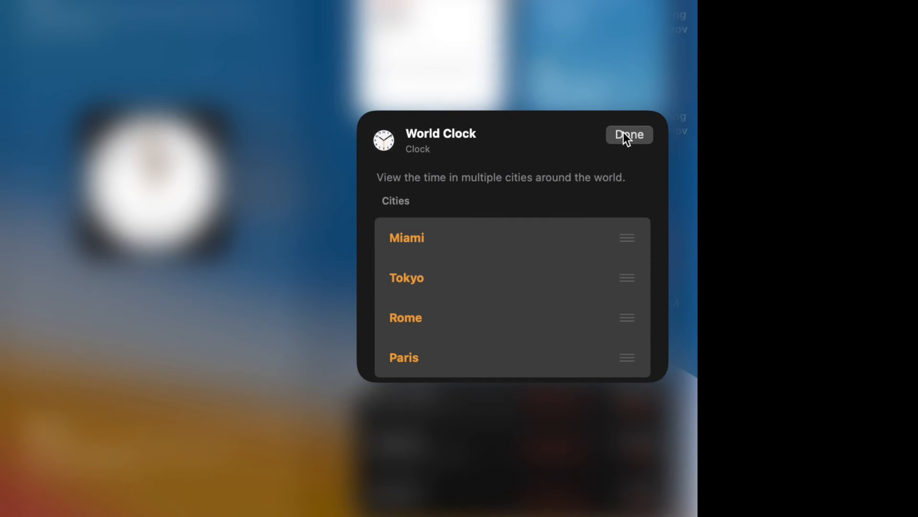
left_click(629, 133)
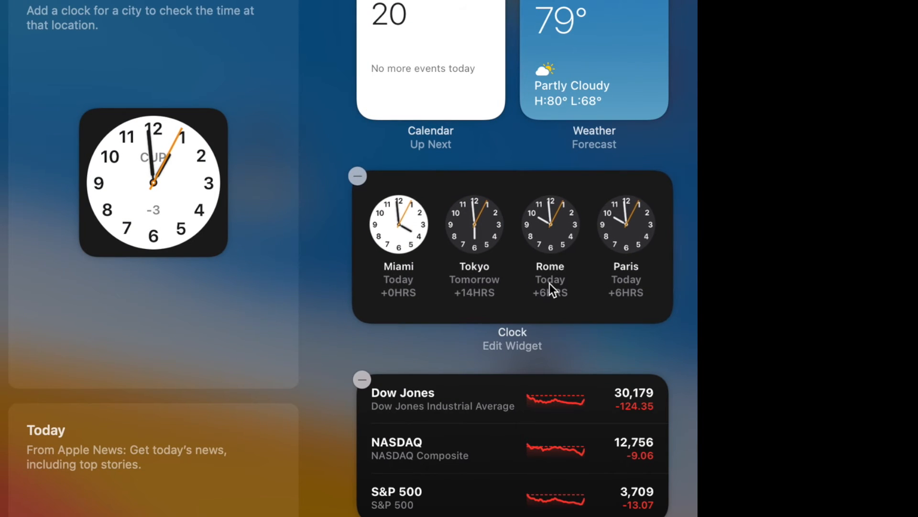
mouse_move(529, 264)
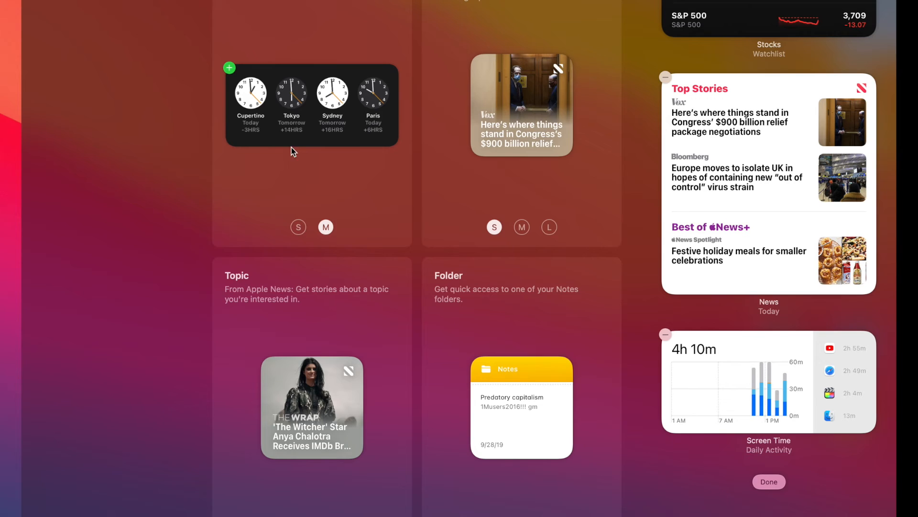
mouse_move(295, 123)
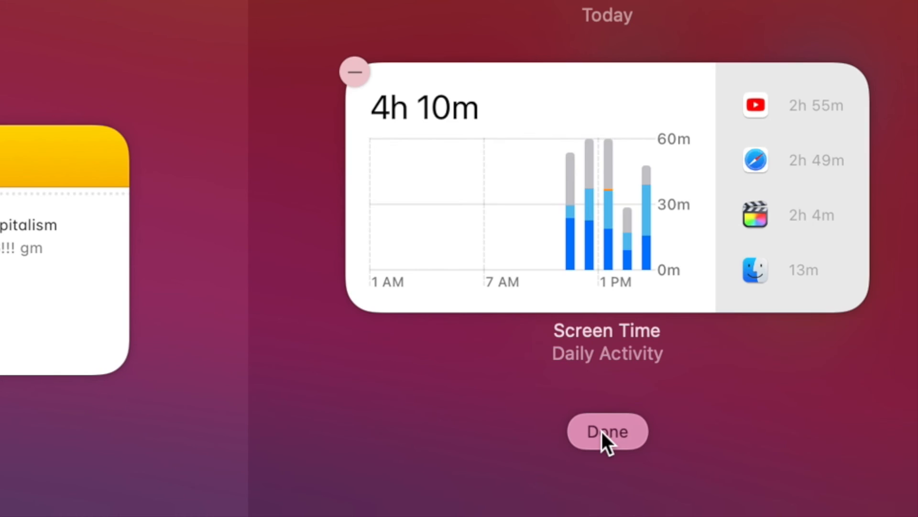
- Finish editing, then close and reopen Notification Center to verify the four clocks
left_click(607, 431)
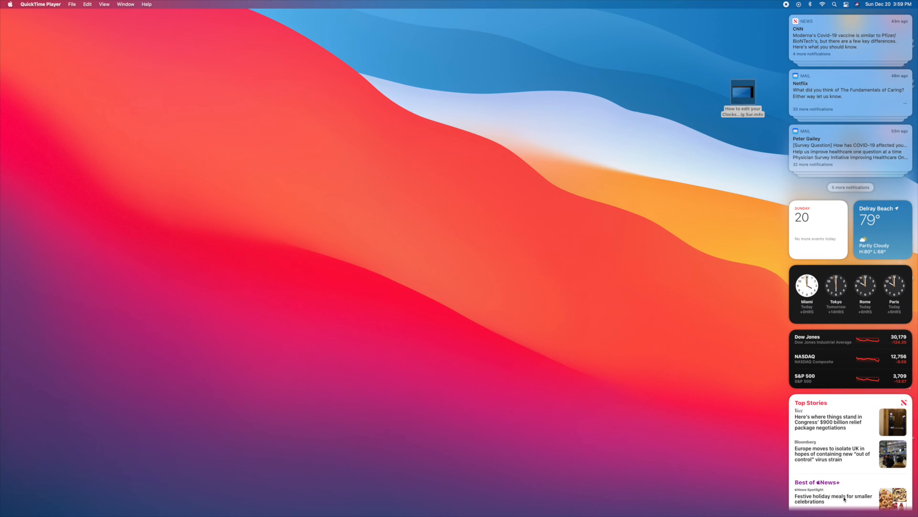
scroll("down", 3)
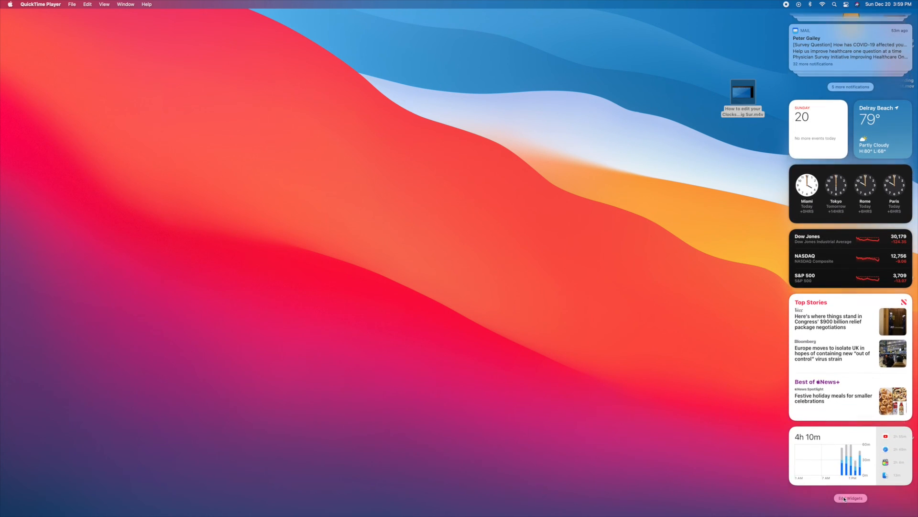
left_click(850, 497)
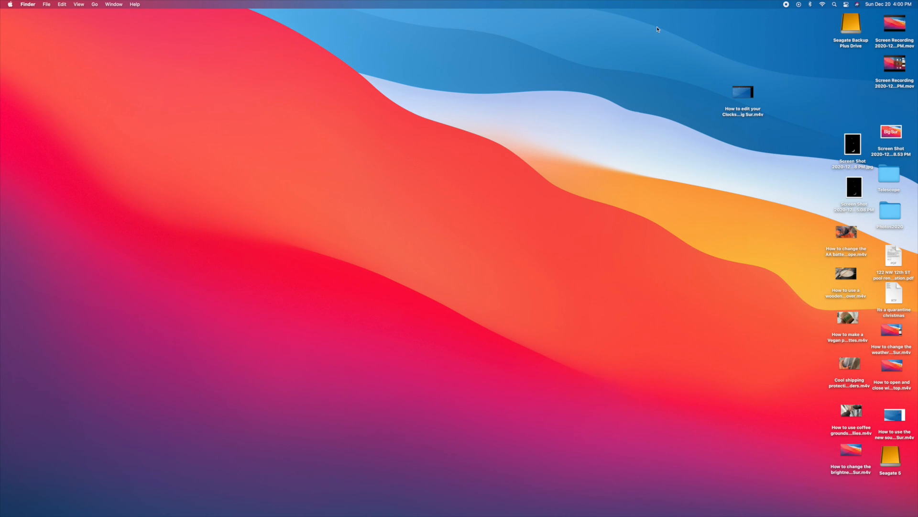
left_click(886, 5)
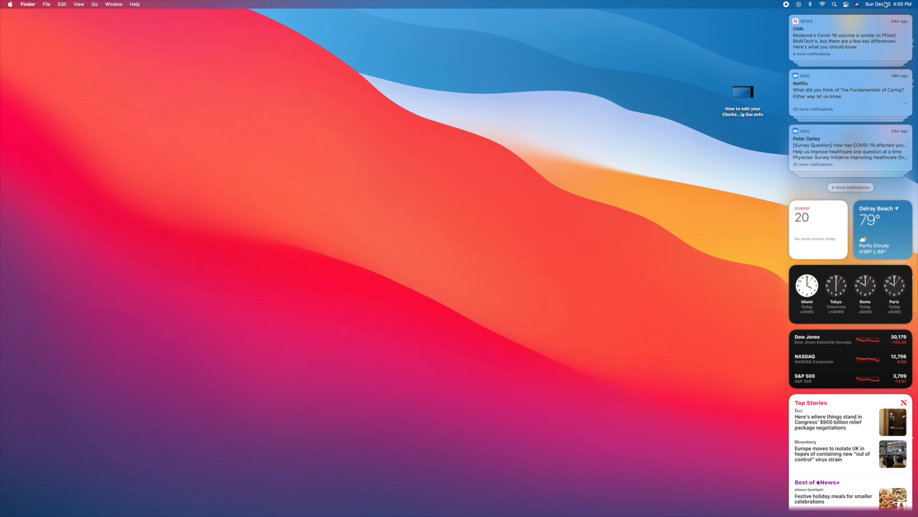
mouse_move(619, 266)
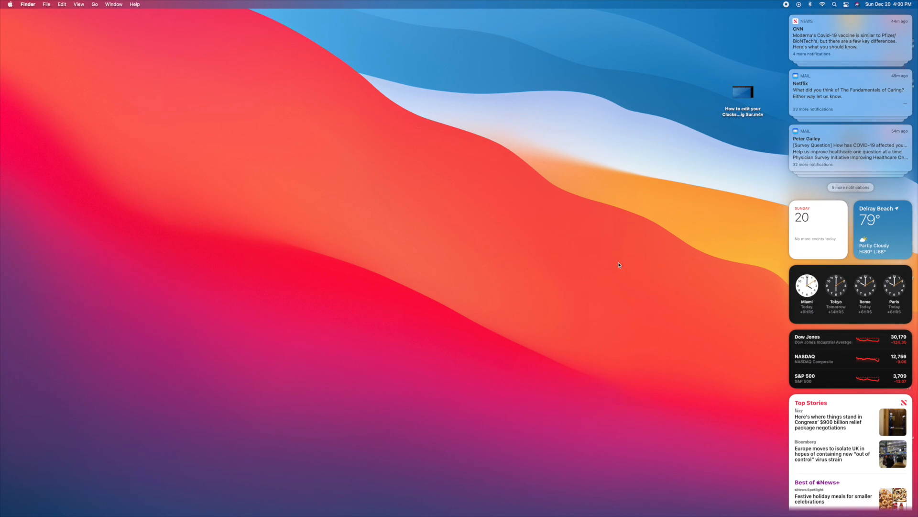
mouse_move(781, 269)
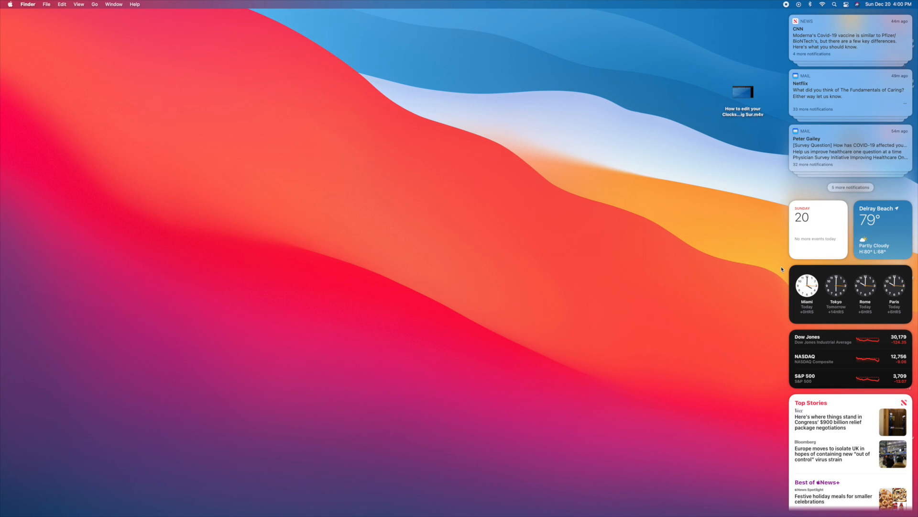
mouse_move(664, 257)
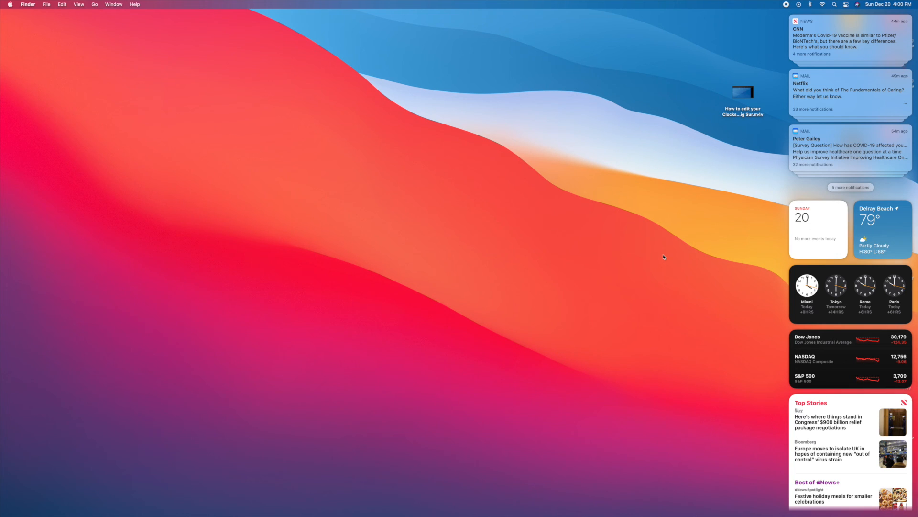